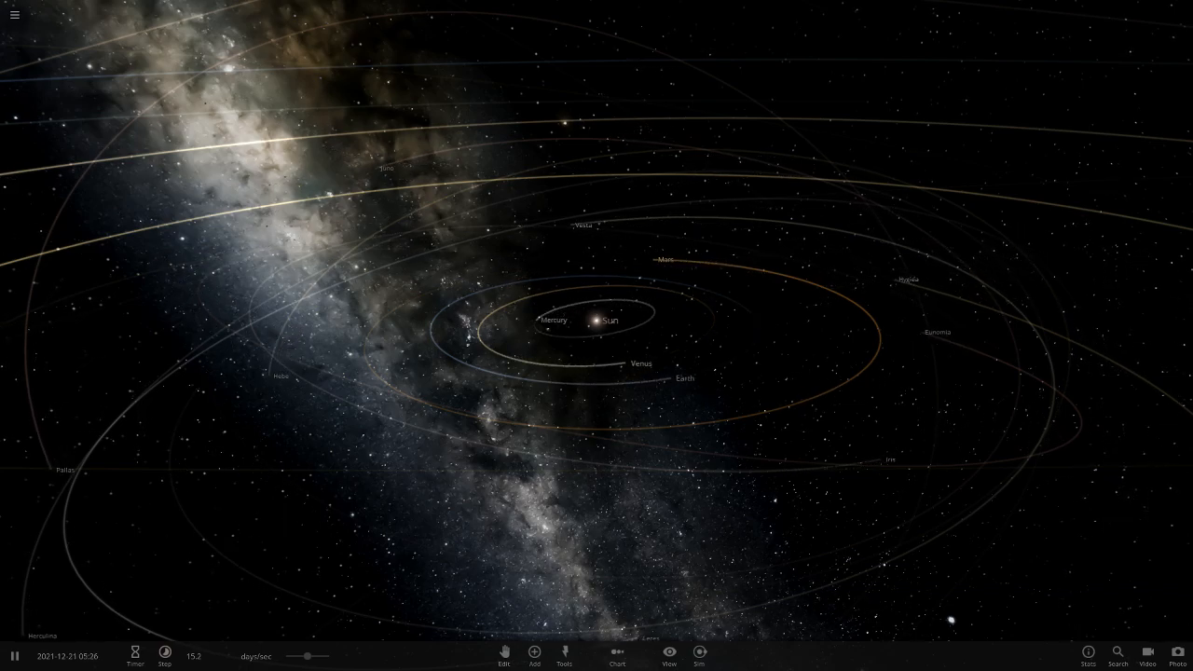
# Load the Planets for Planet Review #3 simulation and dismiss its intro note
pyautogui.click(11, 17)
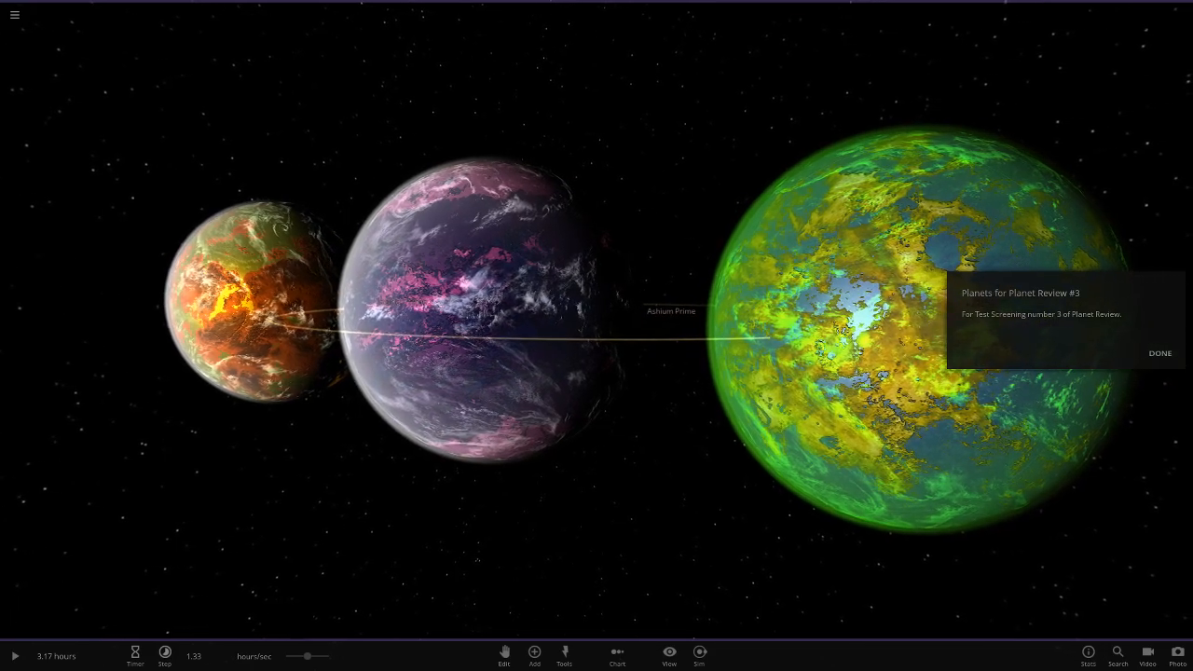
pyautogui.click(1159, 354)
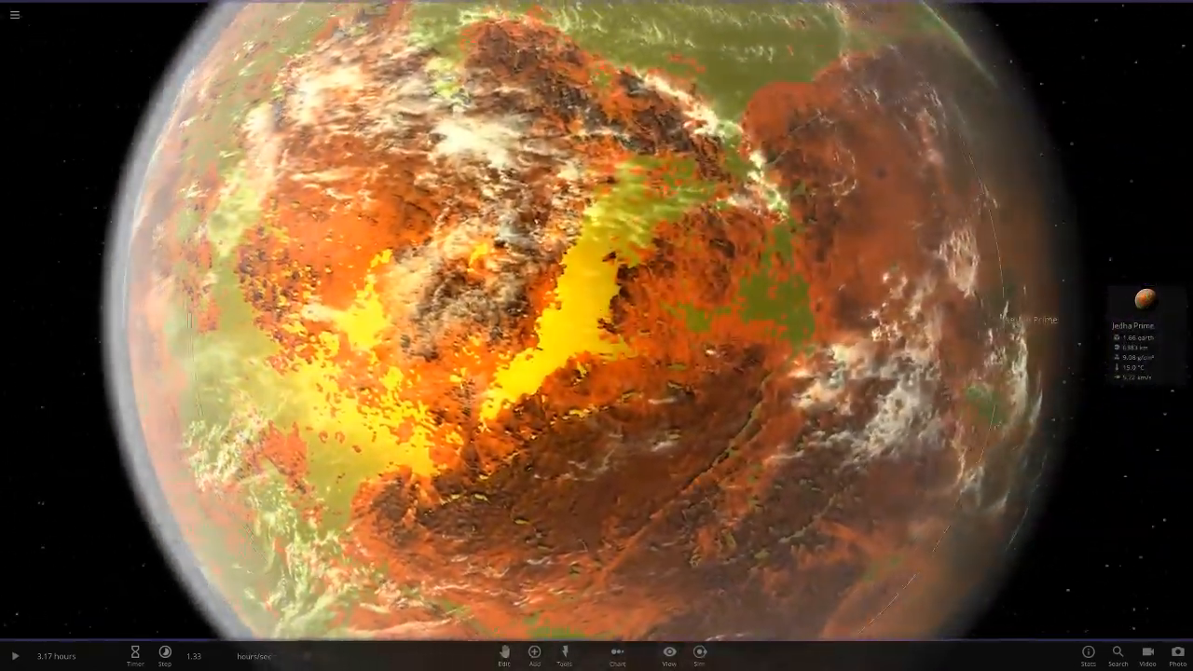
# Zoom toward the purple planet Ashium Prime to bring up its overview details
pyautogui.scroll(-3)
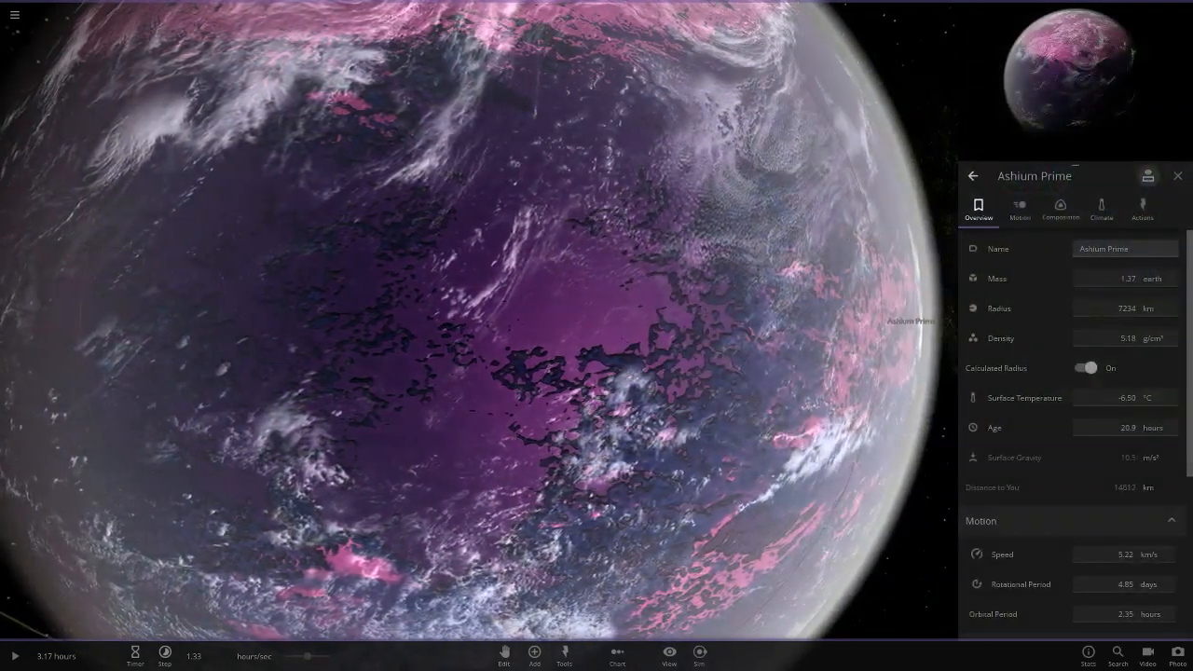
# Show Ashium Prime's Climate values and bring all three planets into view
pyautogui.click(1099, 209)
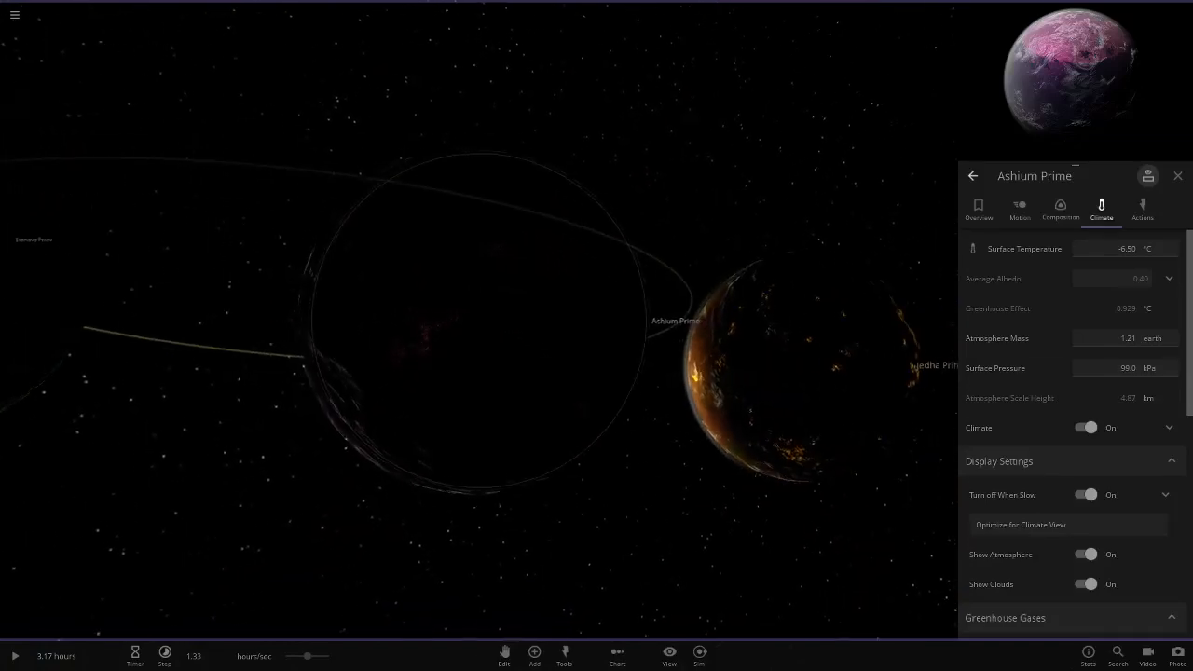
pyautogui.click(503, 656)
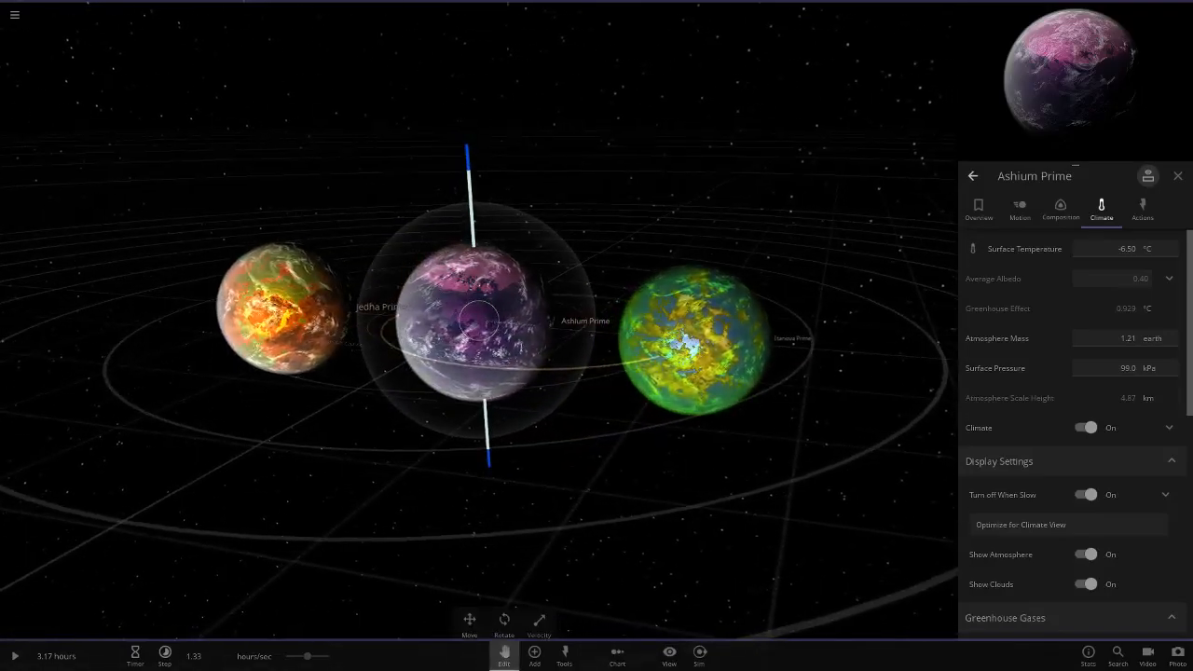
# Focus on the green planet Eranova Prime and show its Temperature properties
pyautogui.click(698, 336)
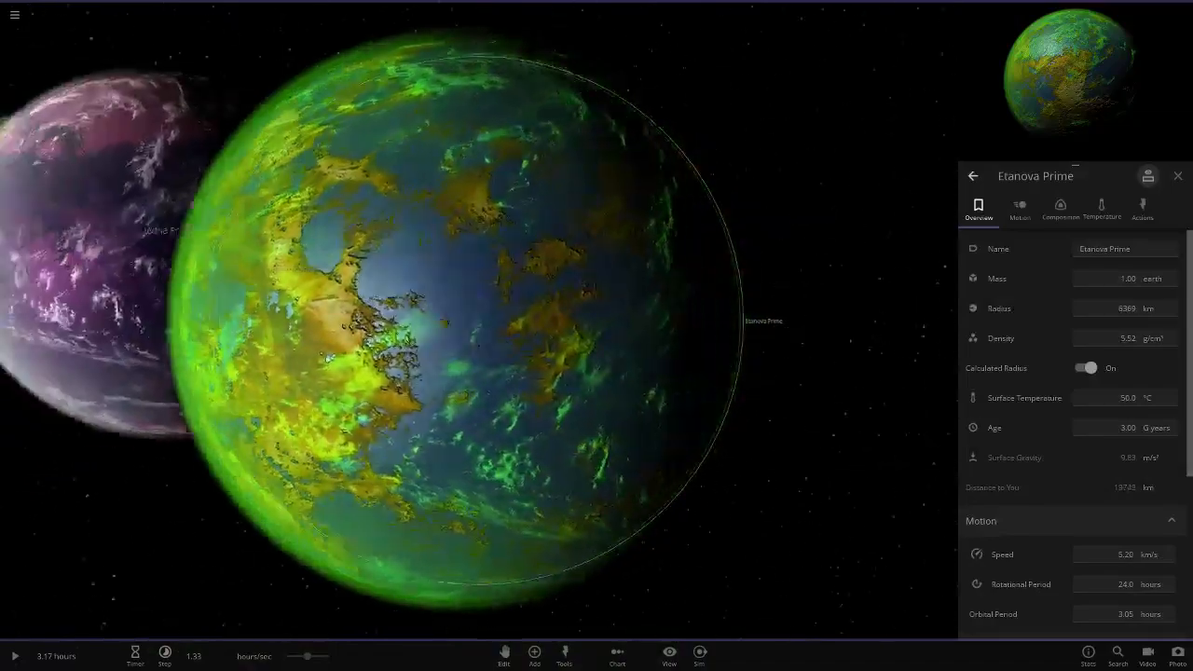
pyautogui.click(507, 654)
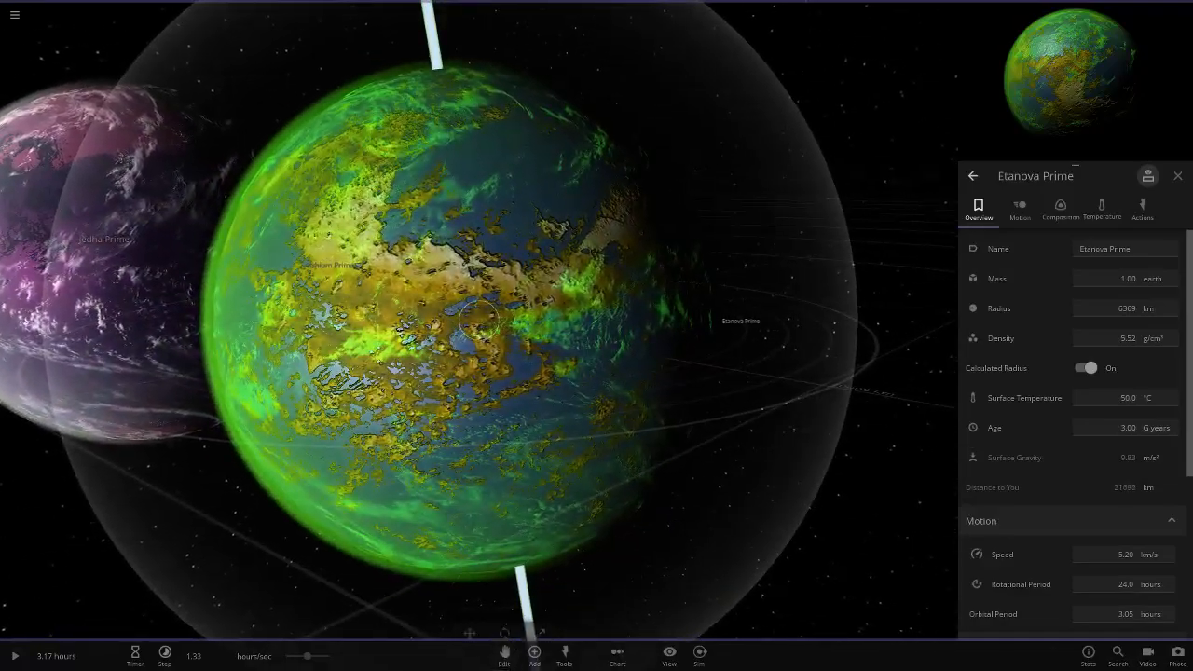
pyautogui.click(1101, 209)
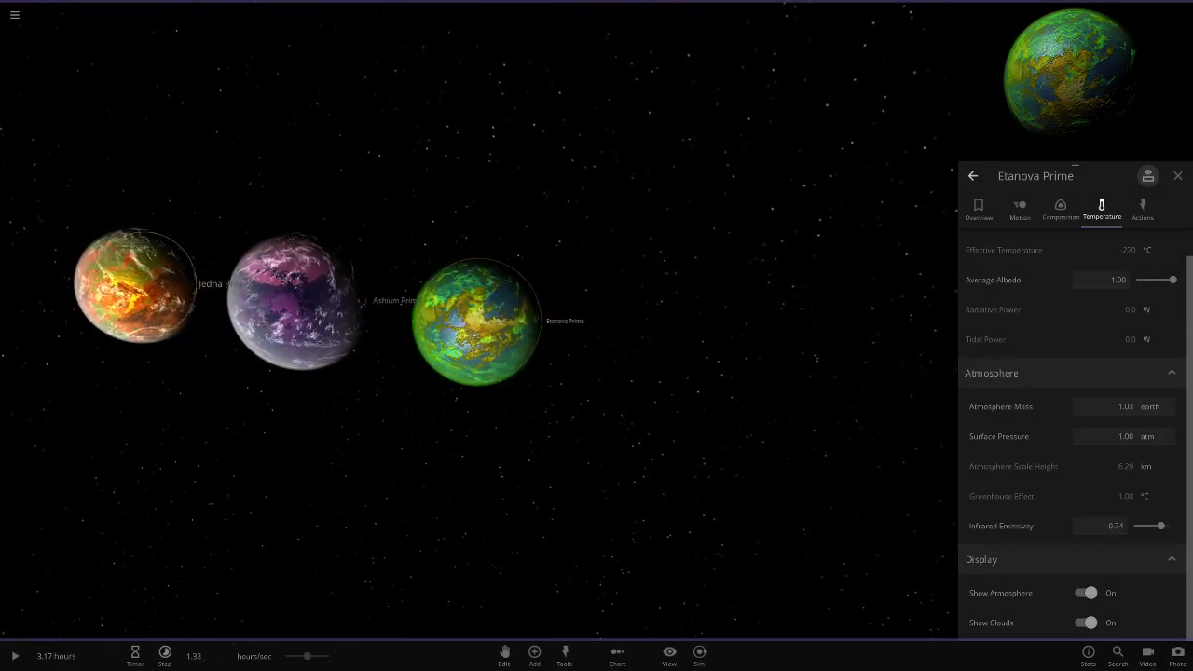
# Select Jedha Prime, hide its atmosphere and clouds to see the bare surface, then restore them
pyautogui.click(134, 283)
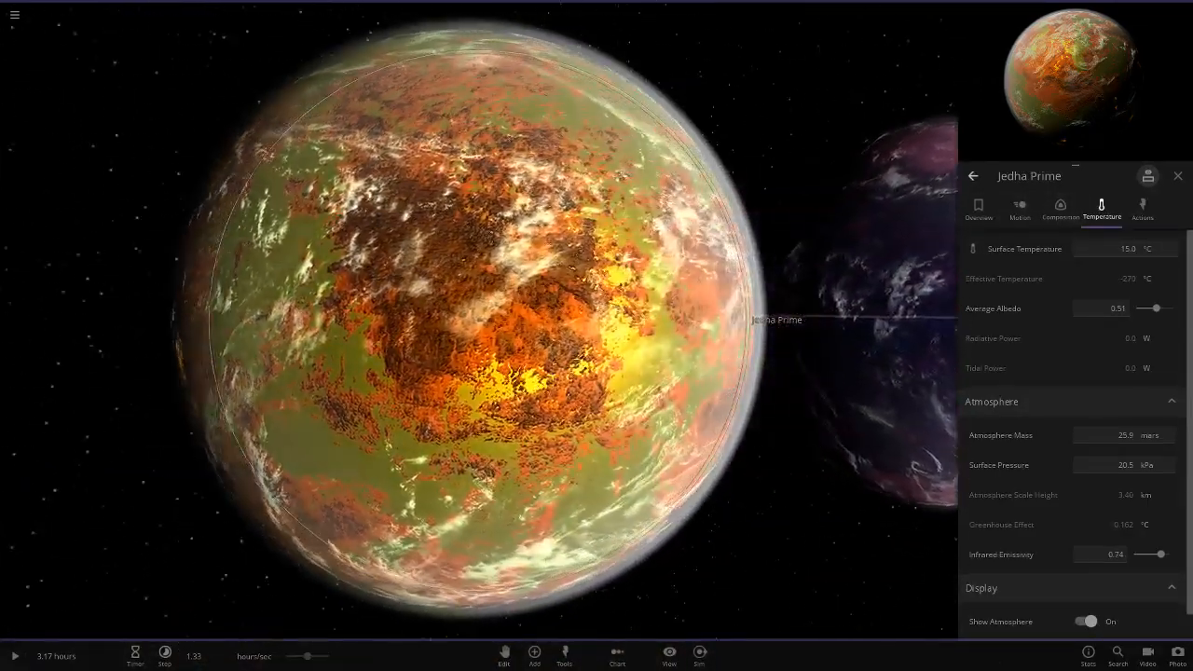
pyautogui.click(1088, 620)
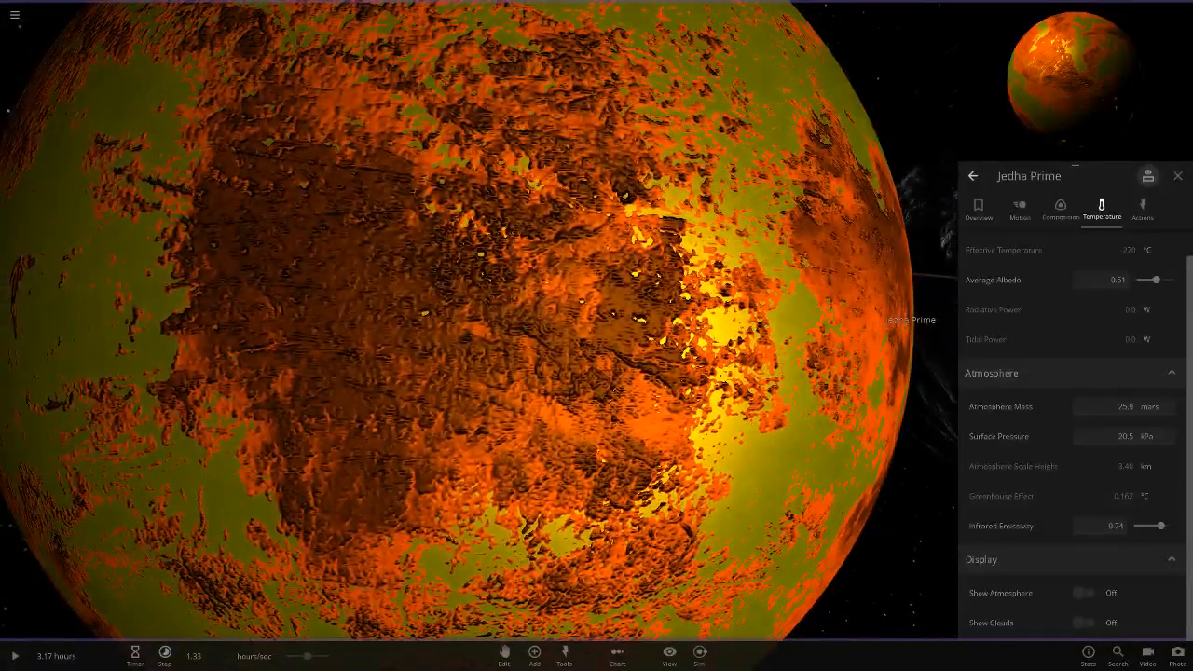
pyautogui.click(1088, 592)
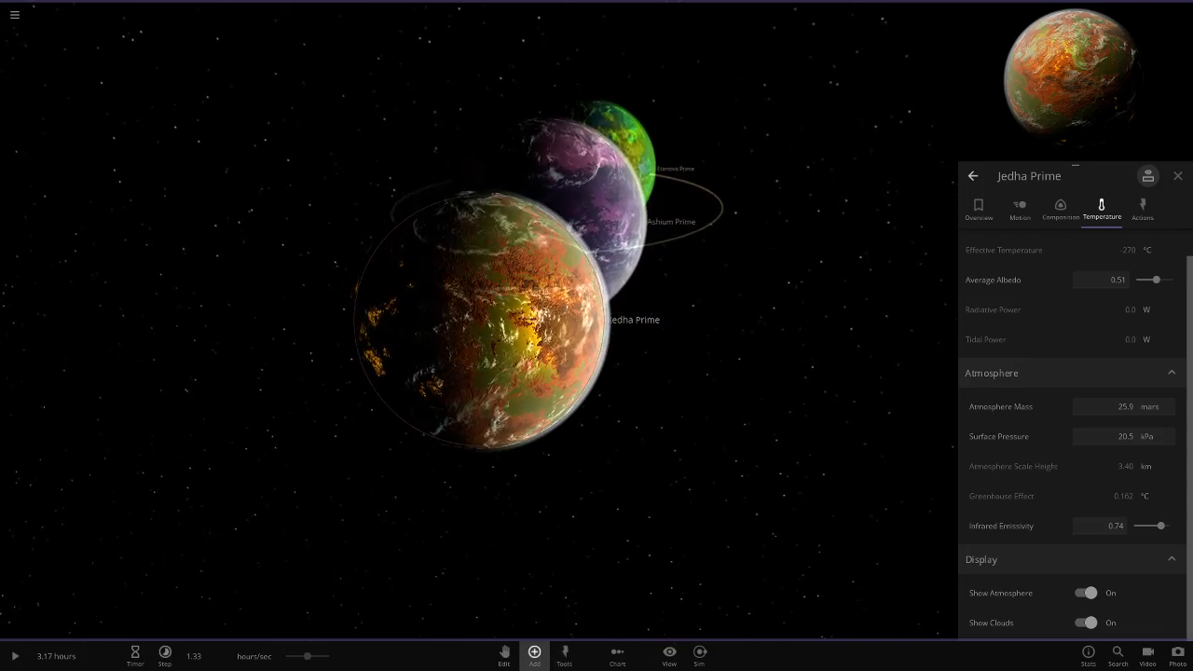
# Browse the saved objects category in the Add tool, then focus on Ashium Prime
pyautogui.click(531, 656)
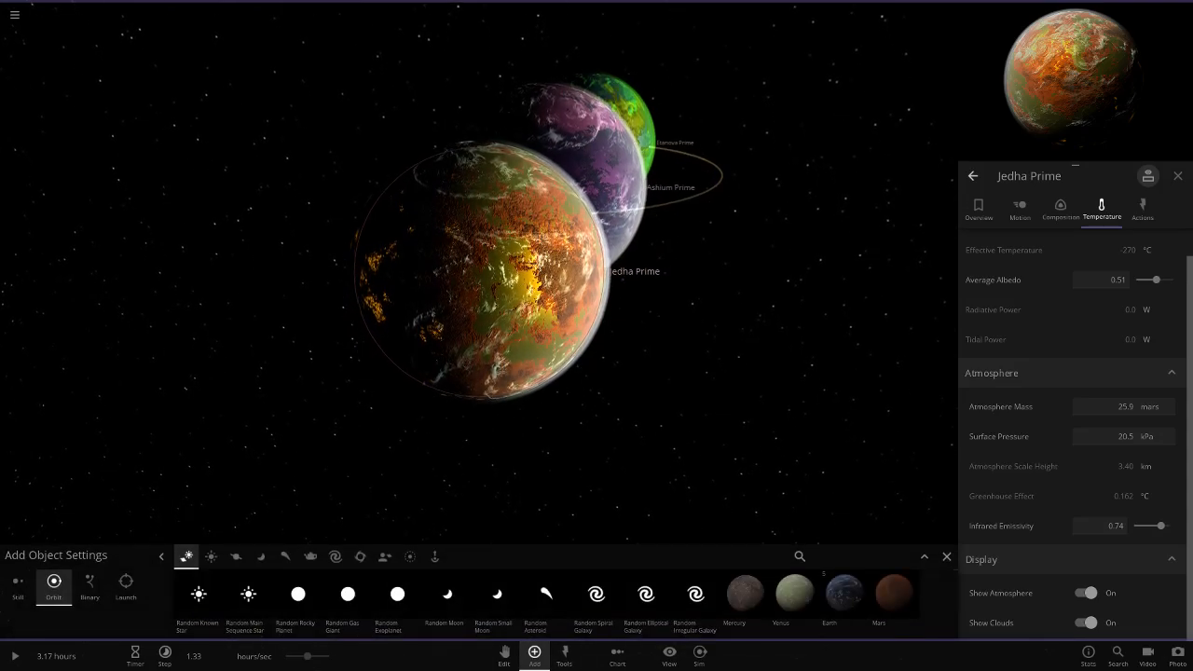
pyautogui.click(384, 557)
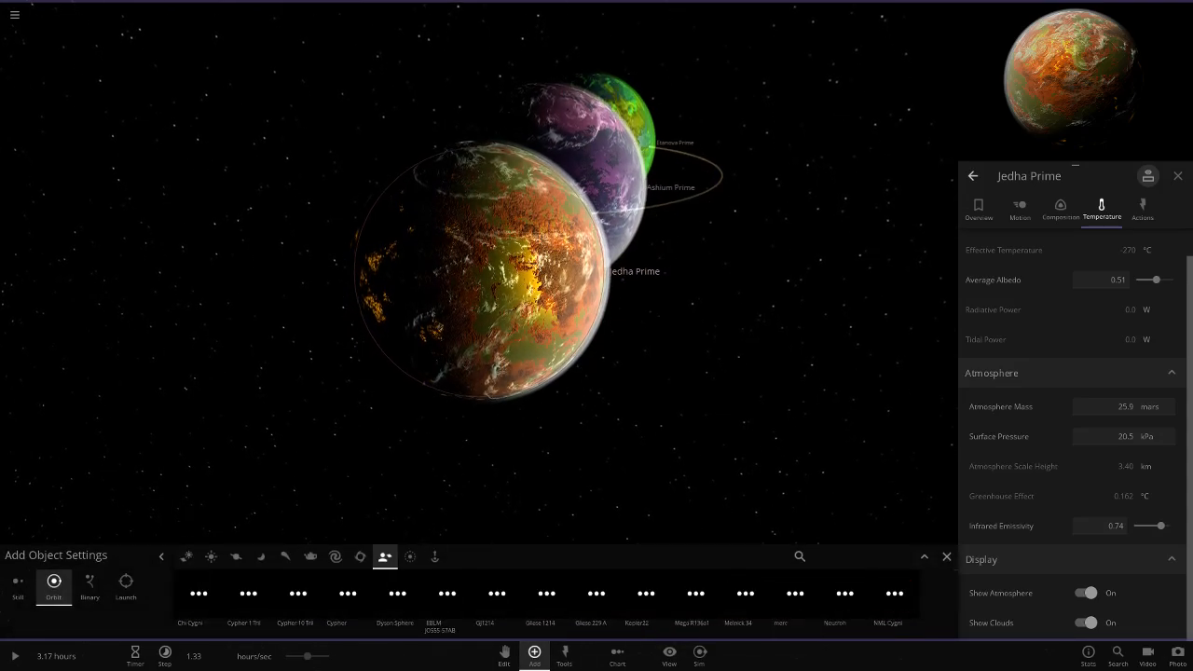
pyautogui.click(924, 555)
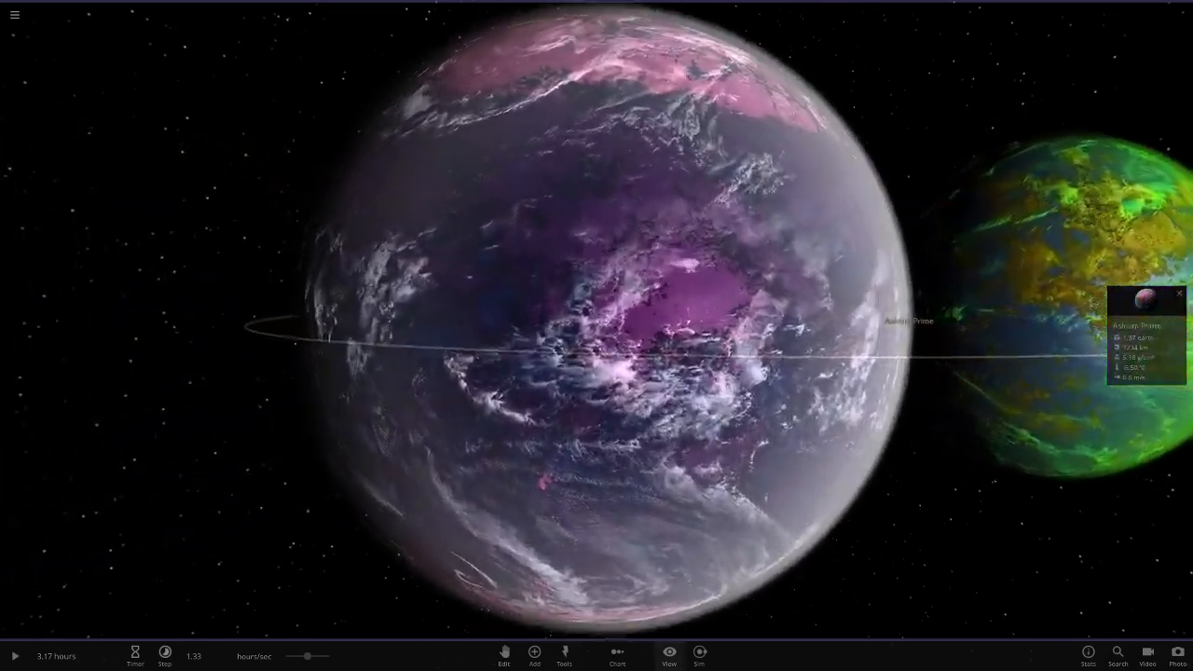
# Zoom out and add the creator's purple planet 1 Volans below the three review planets
pyautogui.click(671, 658)
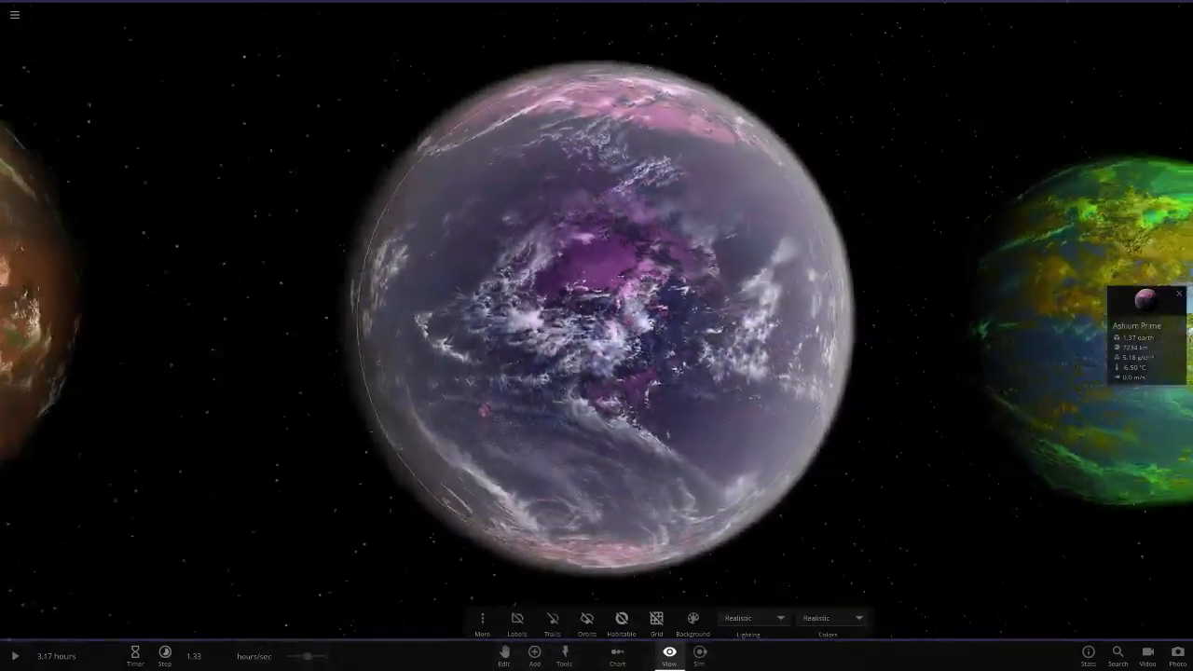
pyautogui.scroll(-3)
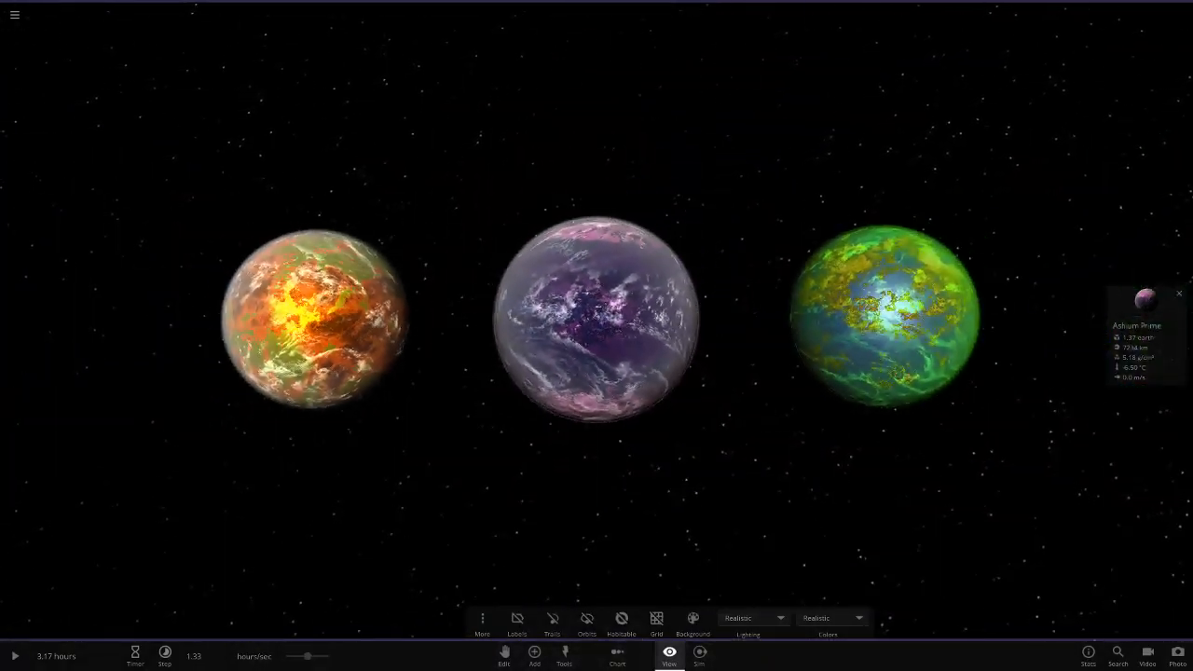
pyautogui.click(531, 658)
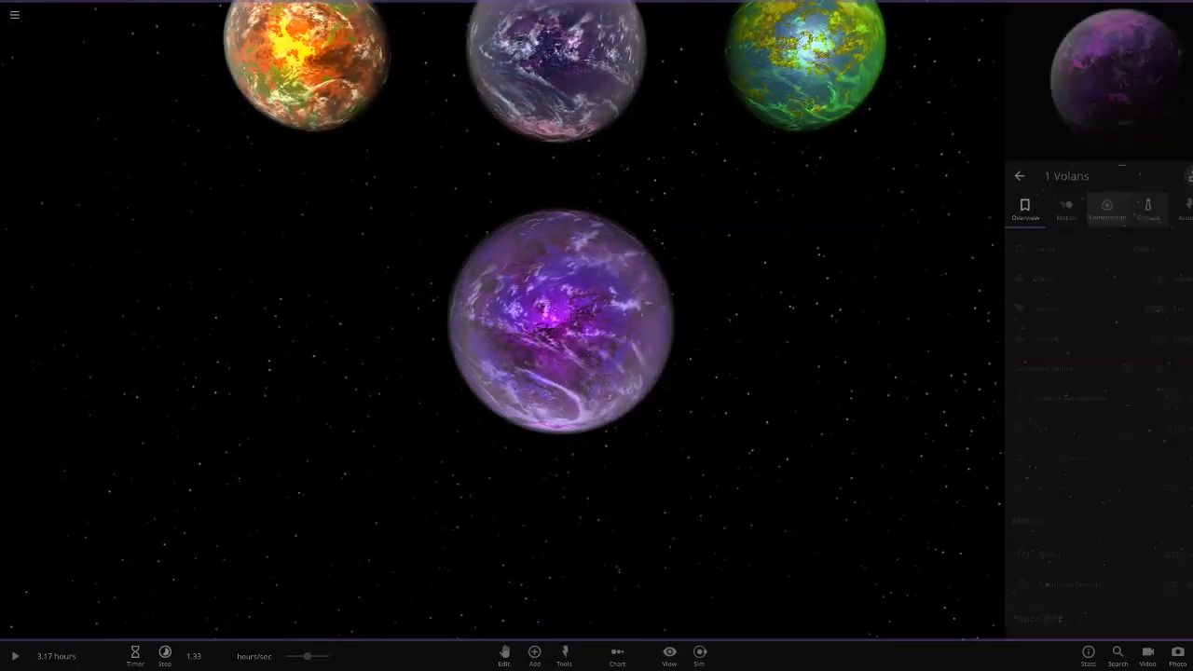
# Show Ashium Prime's Climate settings, focus on it up close and switch to its Overview details
pyautogui.click(1099, 208)
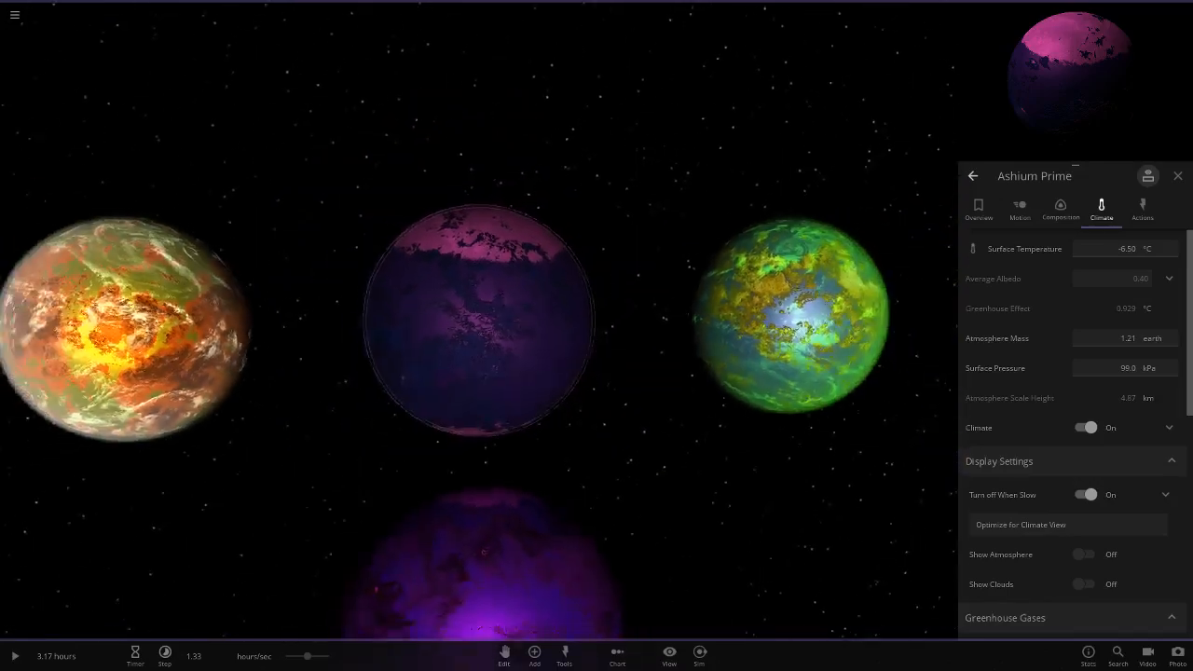
pyautogui.click(1178, 176)
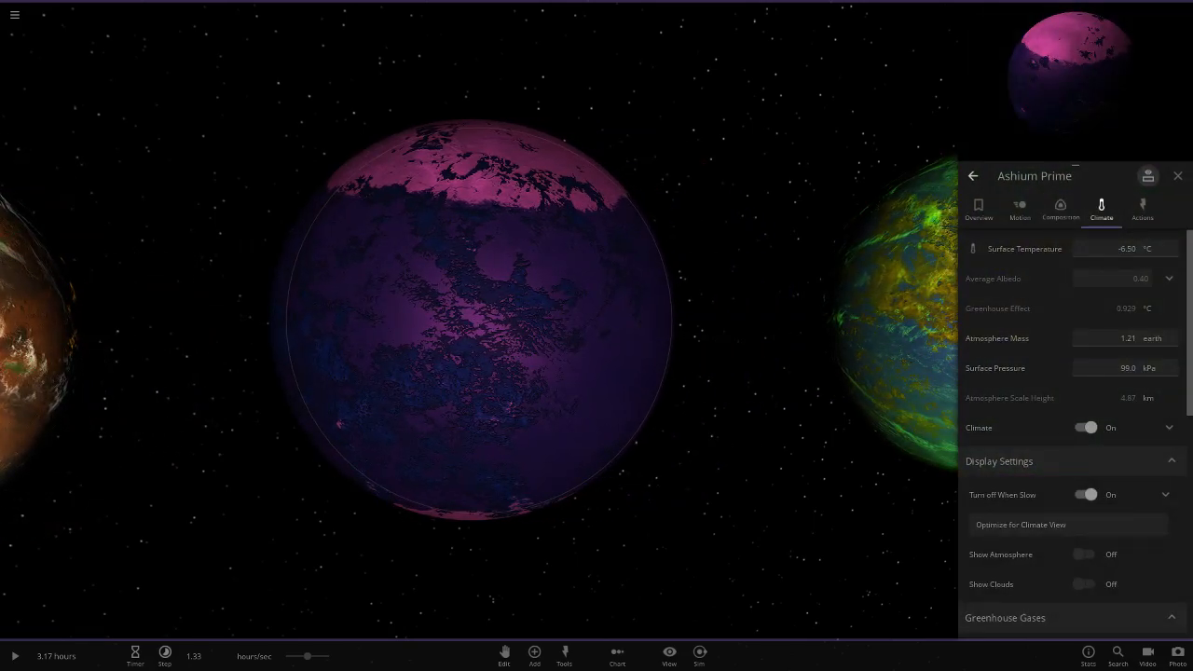
pyautogui.click(1085, 554)
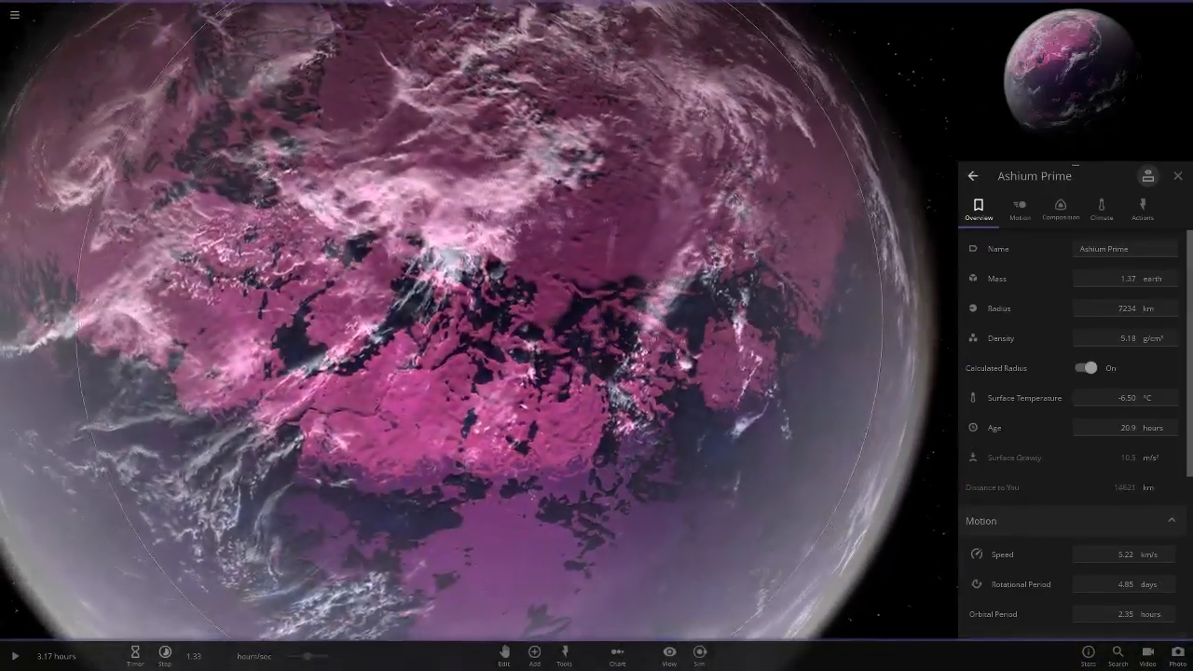
# View Ashium Prime's climate without atmosphere or clouds, then show Eranova Prime's Overview
pyautogui.click(1099, 207)
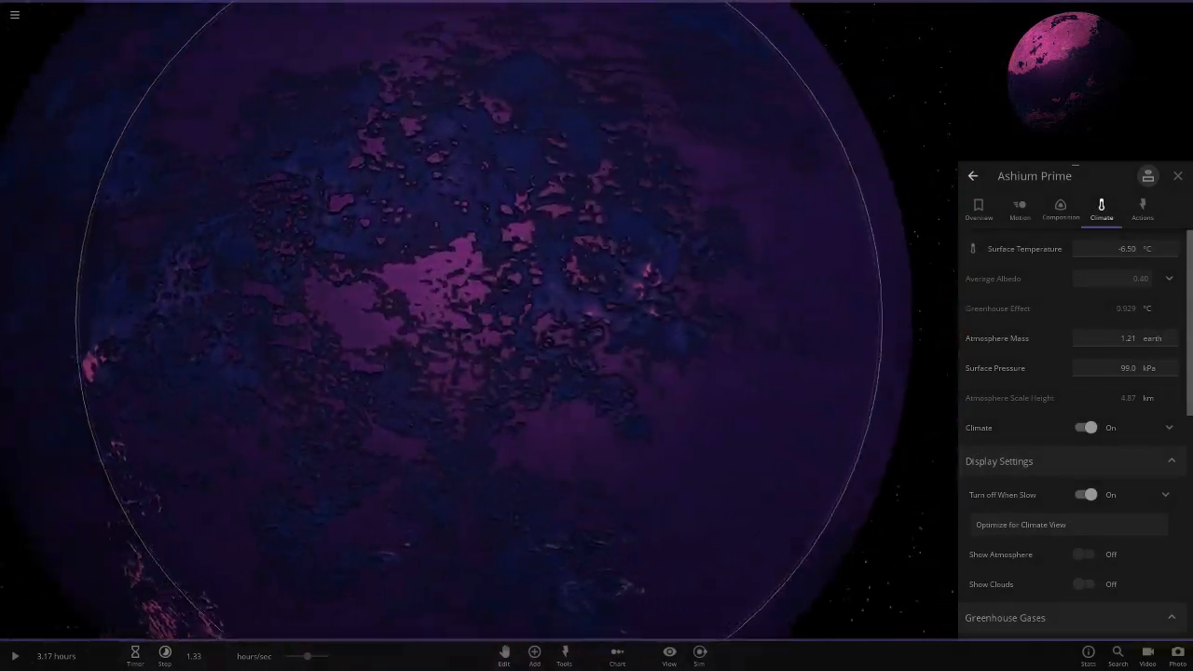
pyautogui.click(1085, 553)
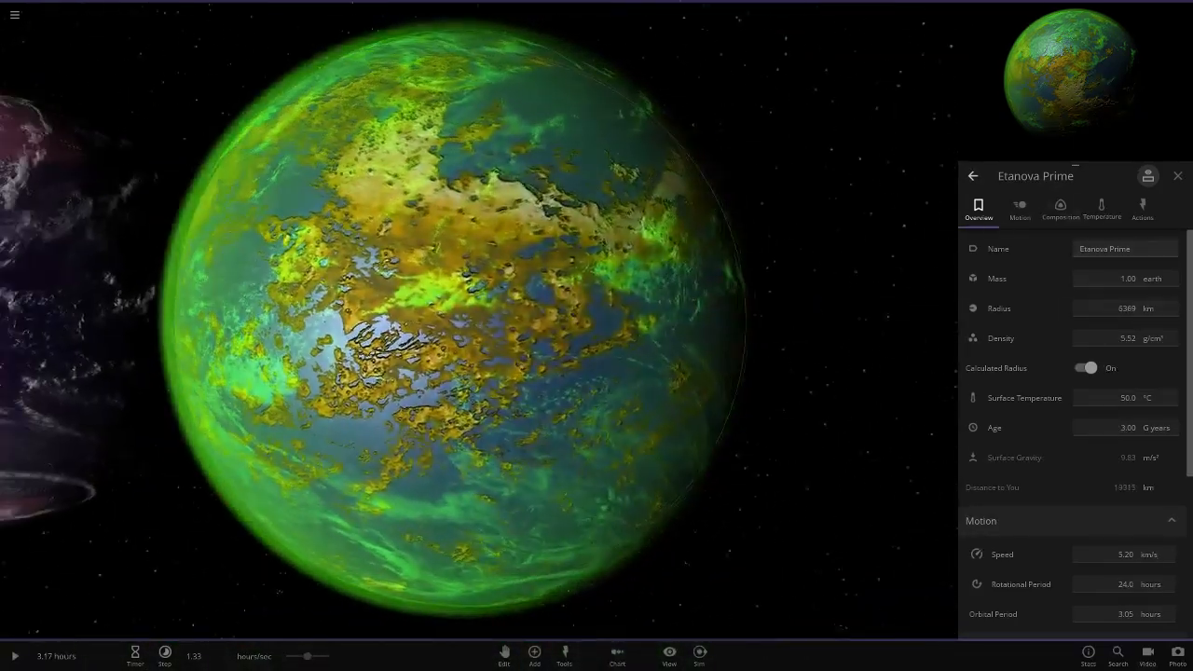
# Hide Eranova Prime's atmosphere in its Temperature settings, then refocus on its Overview up close
pyautogui.click(1099, 207)
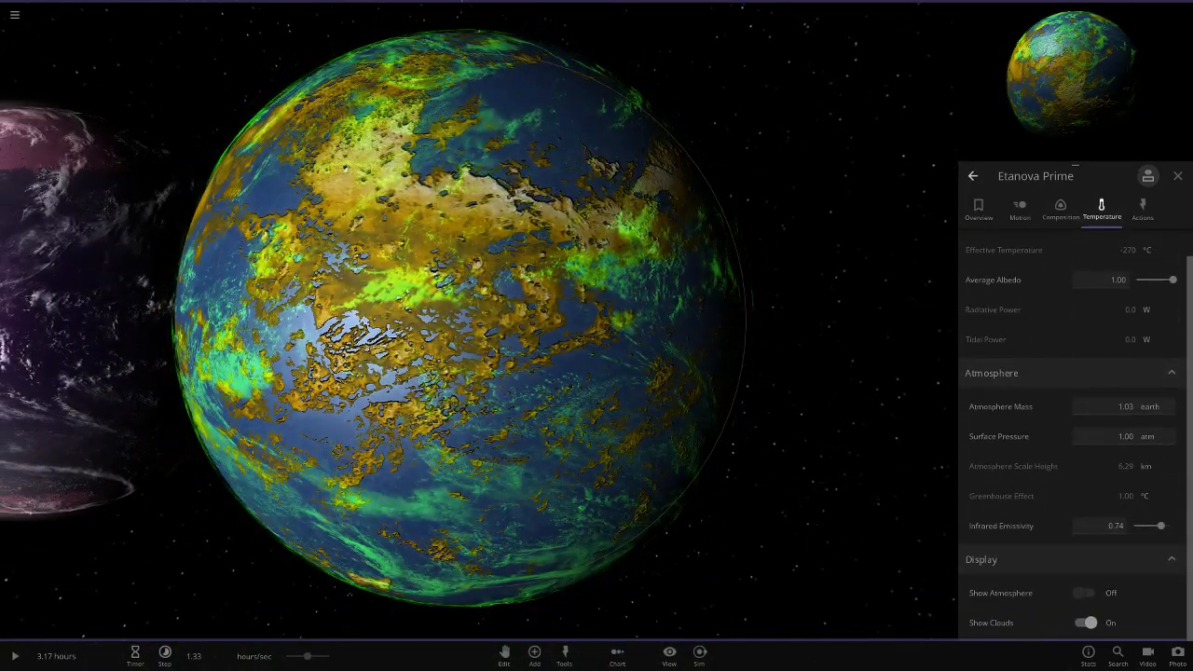
pyautogui.click(1086, 593)
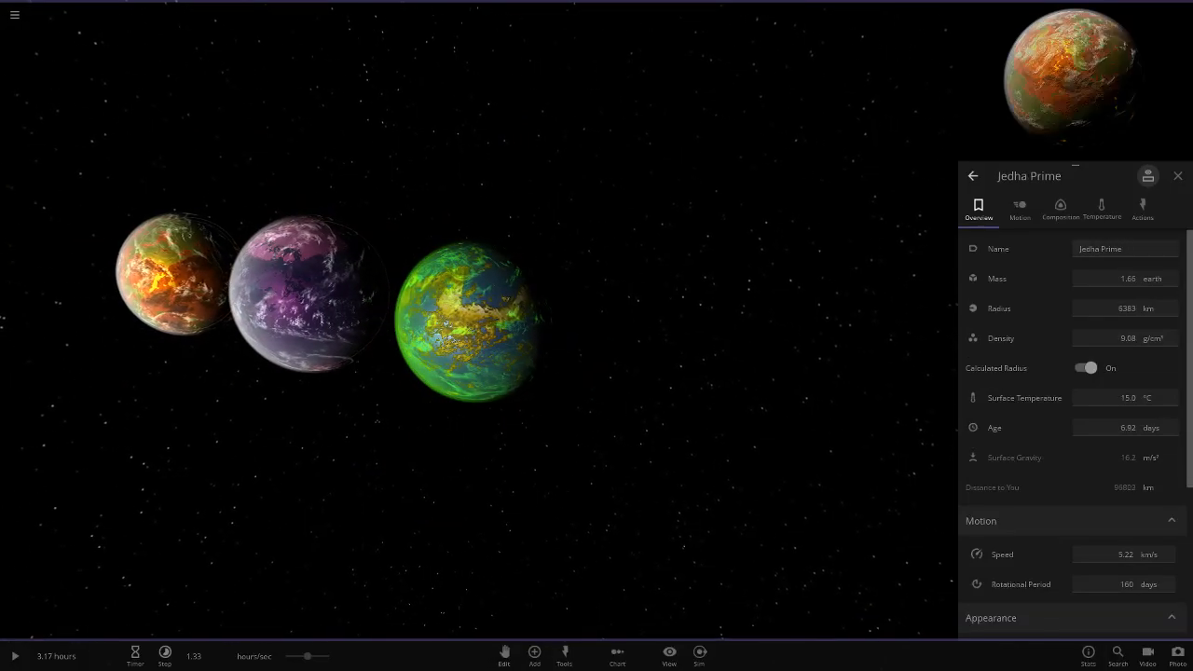
pyautogui.click(466, 321)
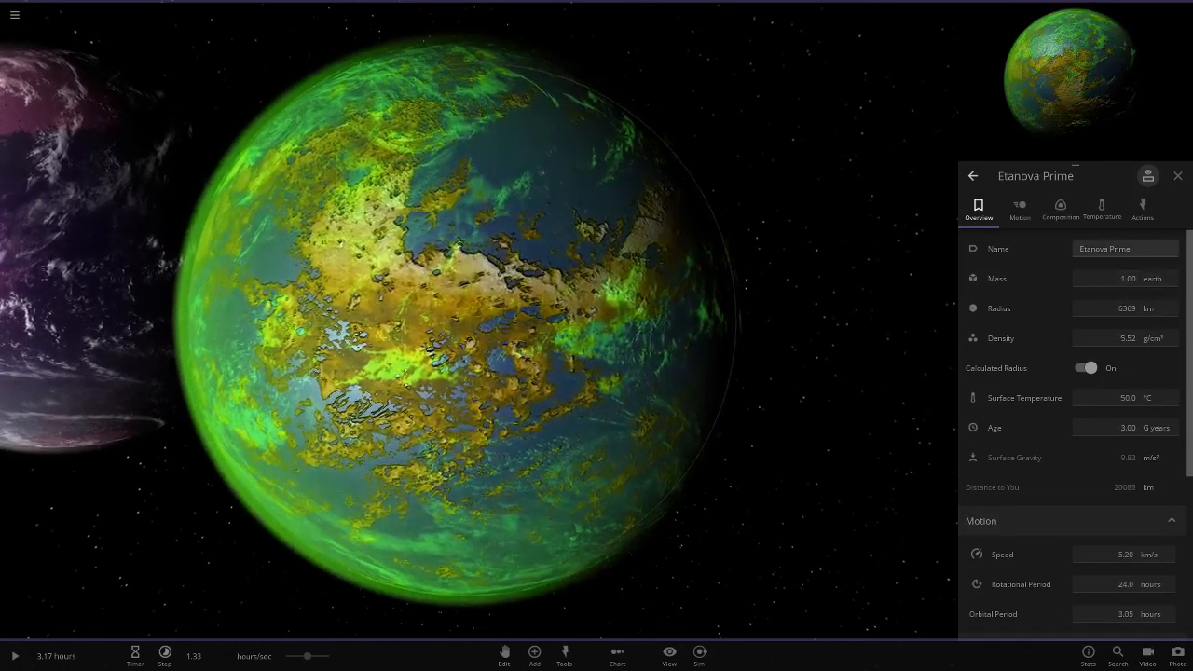